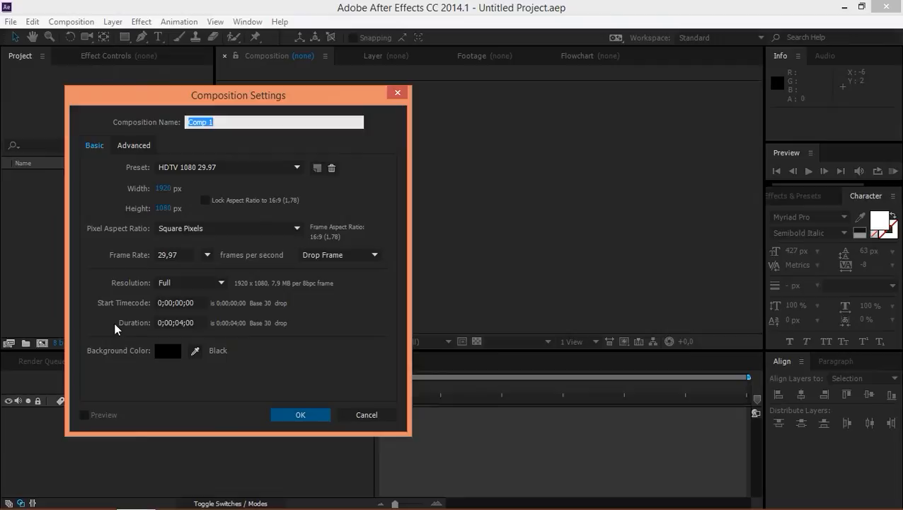
mouse_move(274, 405)
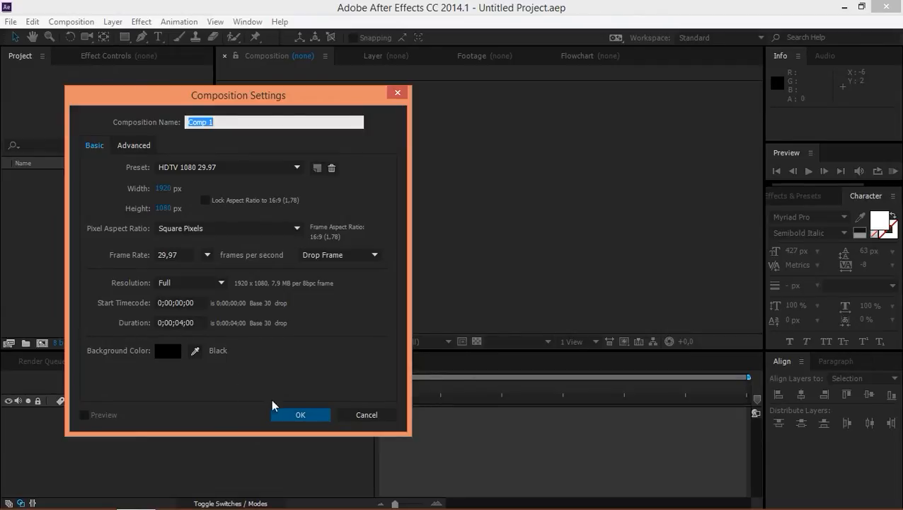
Confirm the HDTV 1080 29.97 preset to create the empty Comp 1 composition.
left_click(300, 413)
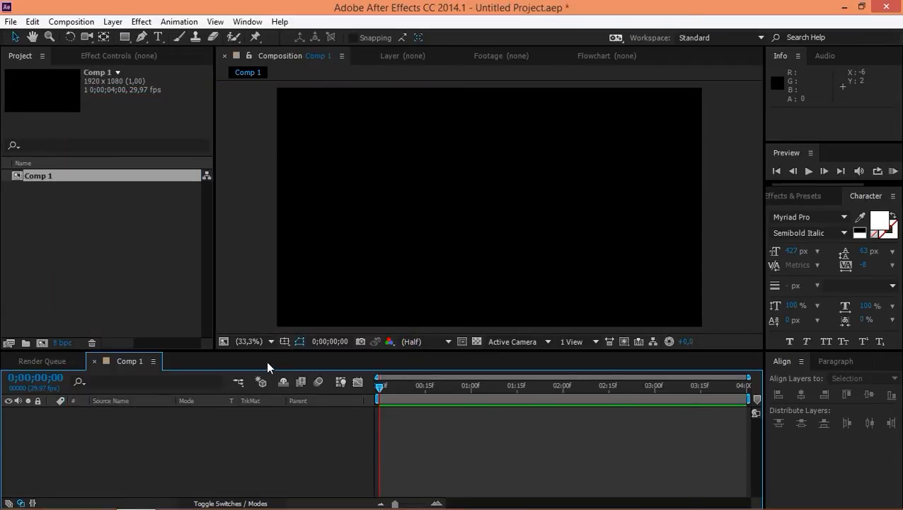
Add Shape Layer 1 with Rectangle Path 1 and reveal its size, position and roundness.
left_click(113, 22)
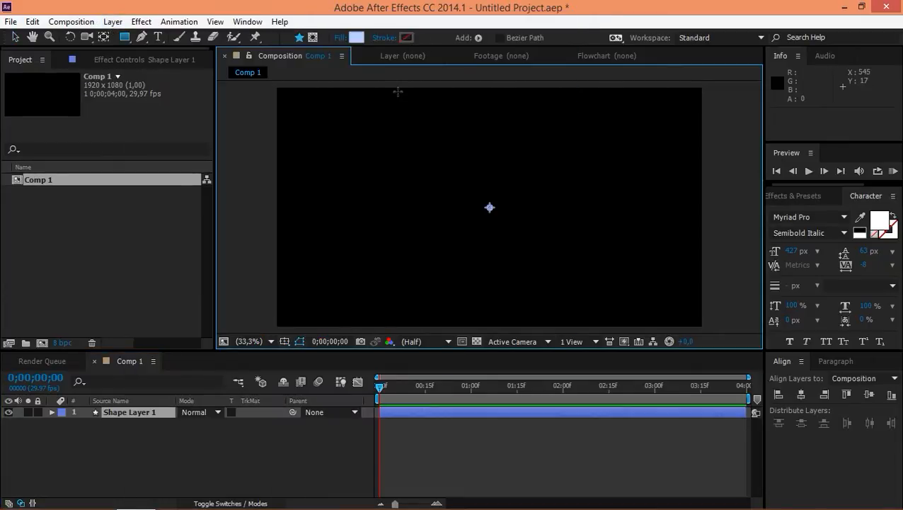
mouse_move(447, 204)
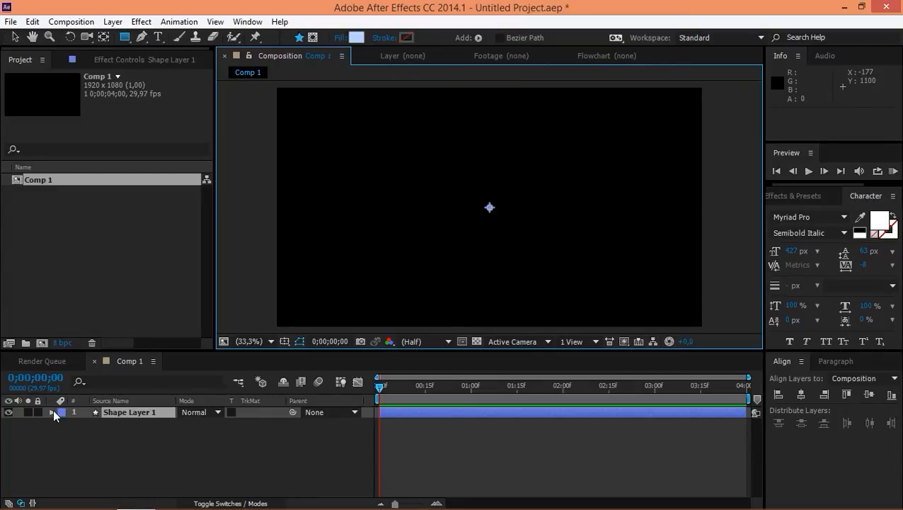
left_click(279, 421)
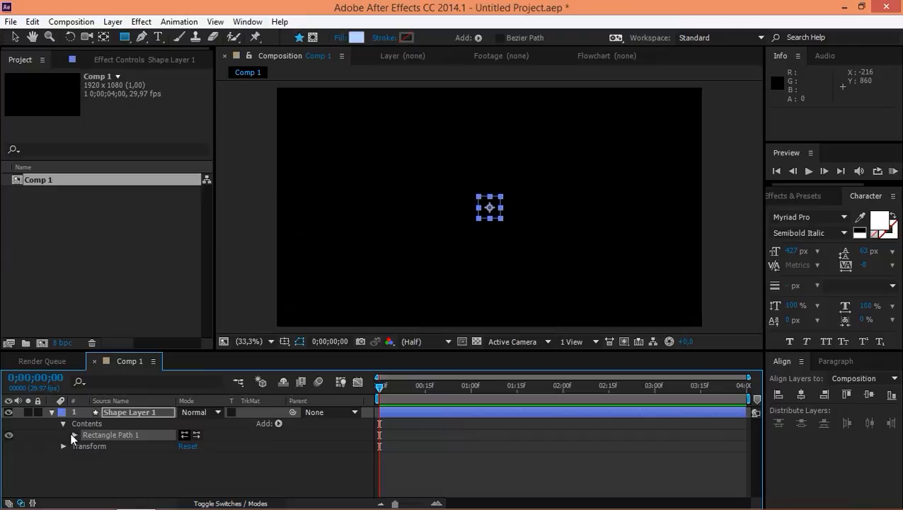
left_click(73, 435)
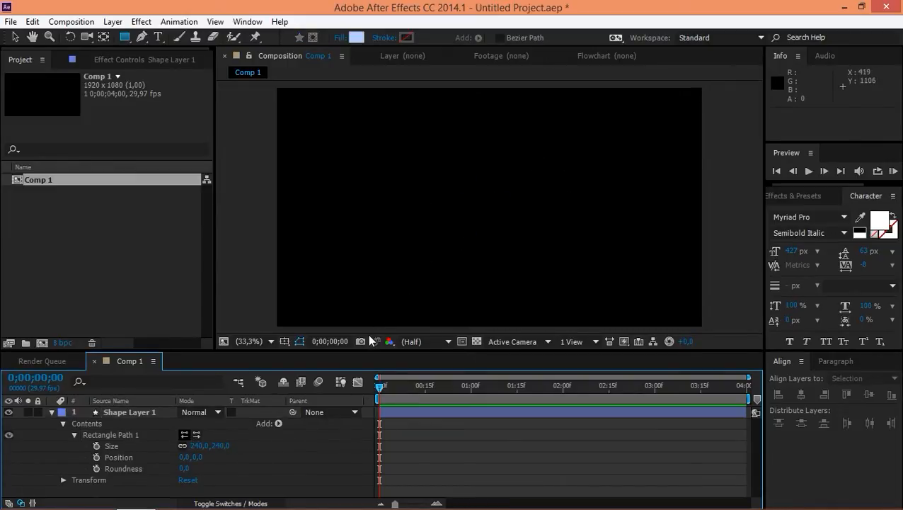
Give the rectangle a Fill and set its colour to blue 1963FA.
left_click(278, 422)
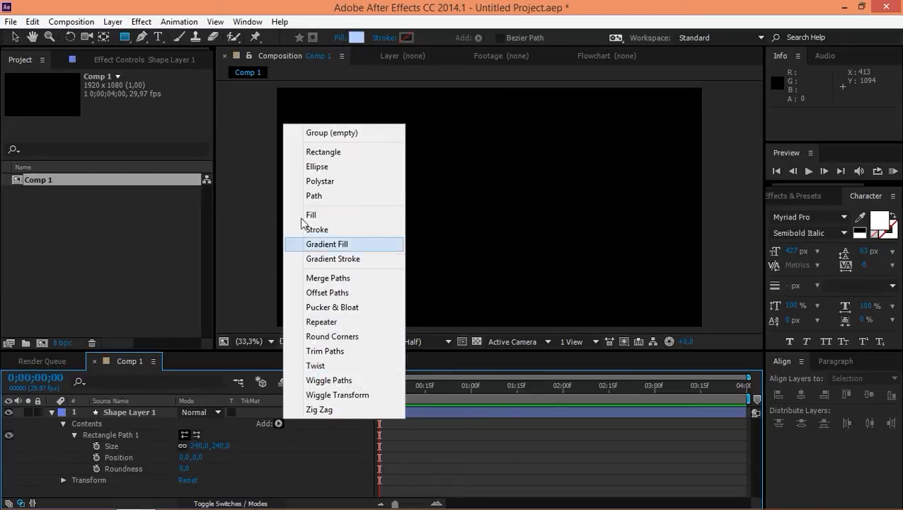
left_click(311, 215)
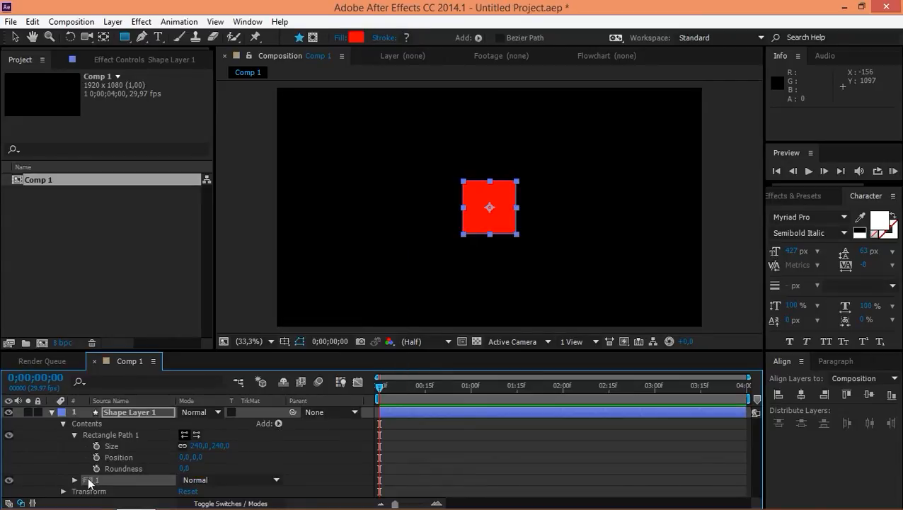
left_click(73, 479)
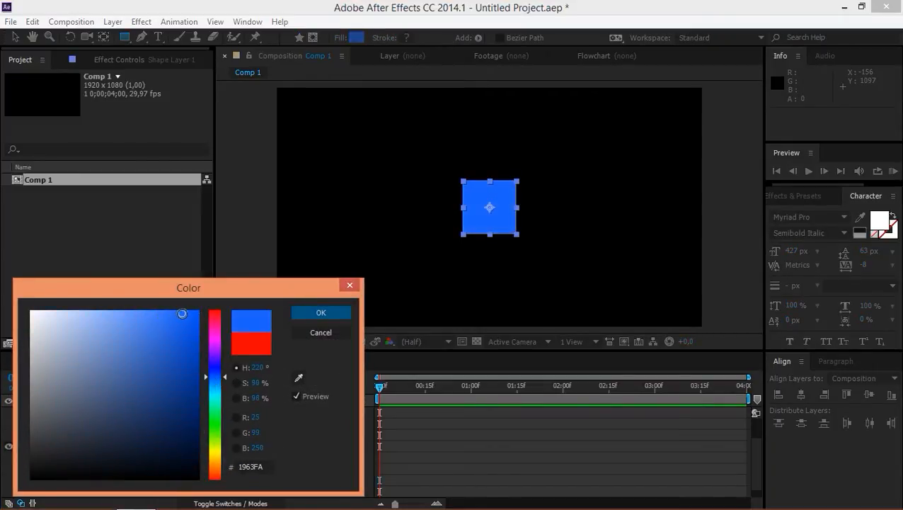
left_click(320, 313)
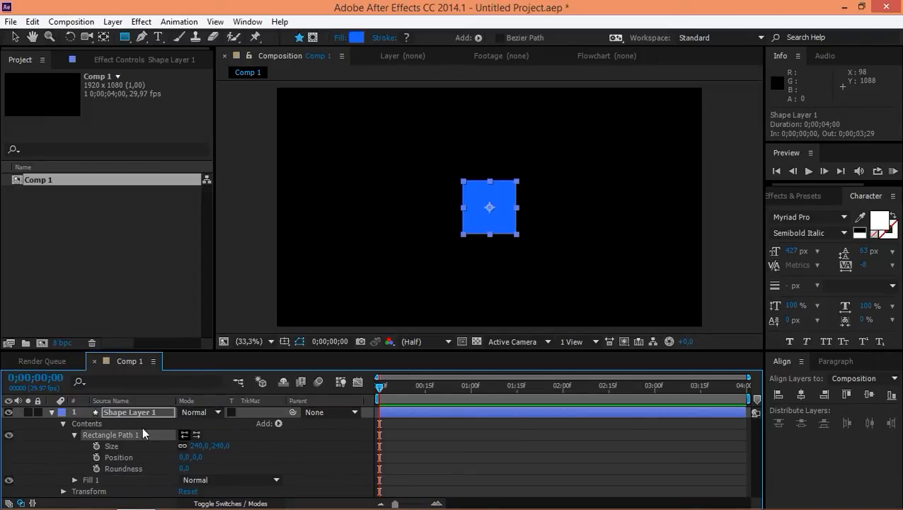
mouse_move(394, 190)
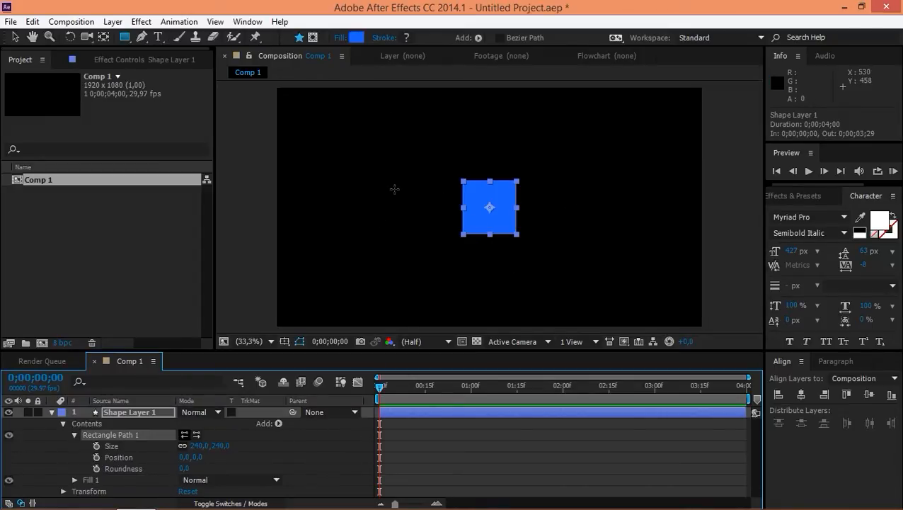
mouse_move(369, 224)
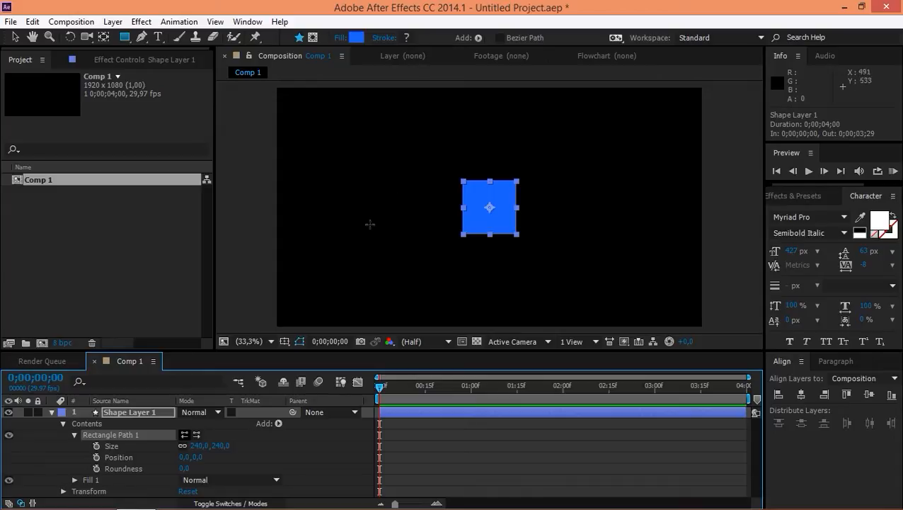
mouse_move(218, 409)
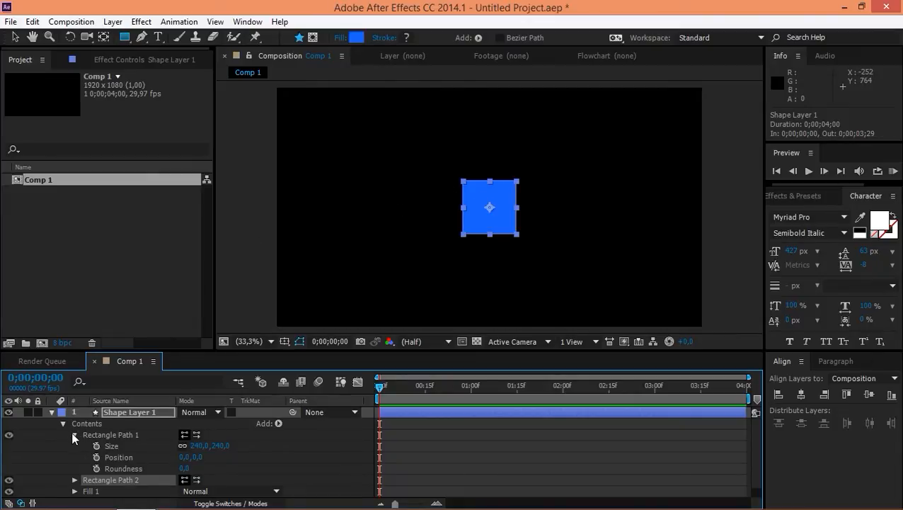
Keyframe Rectangle Path 2's Position from 0,0 to 0,-240 so it stacks into a tall bar.
left_click(74, 434)
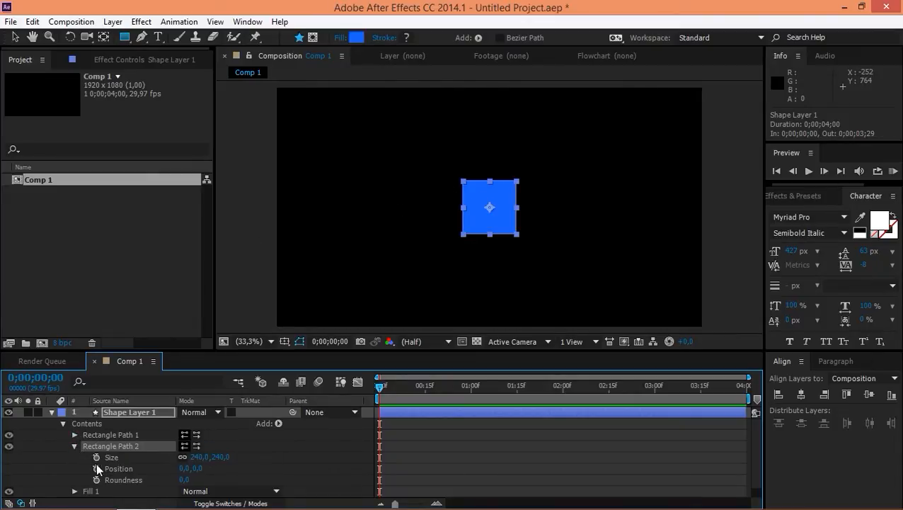
left_click(97, 468)
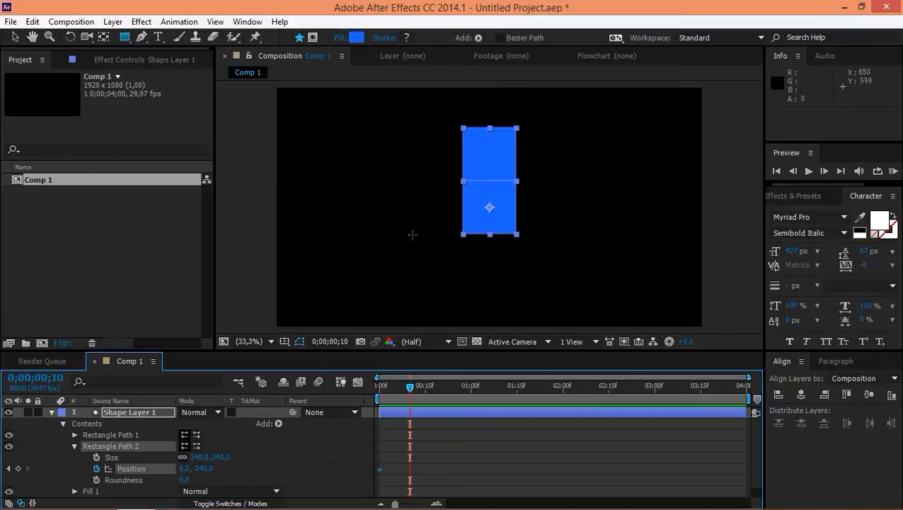
double_click(203, 467)
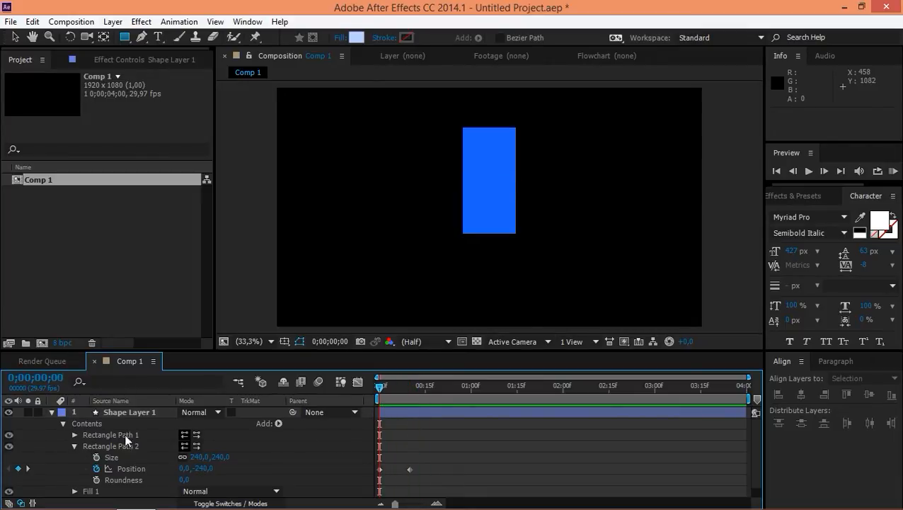
Add Merge Paths 1 and switch its mode from Add to Intersect.
left_click(279, 423)
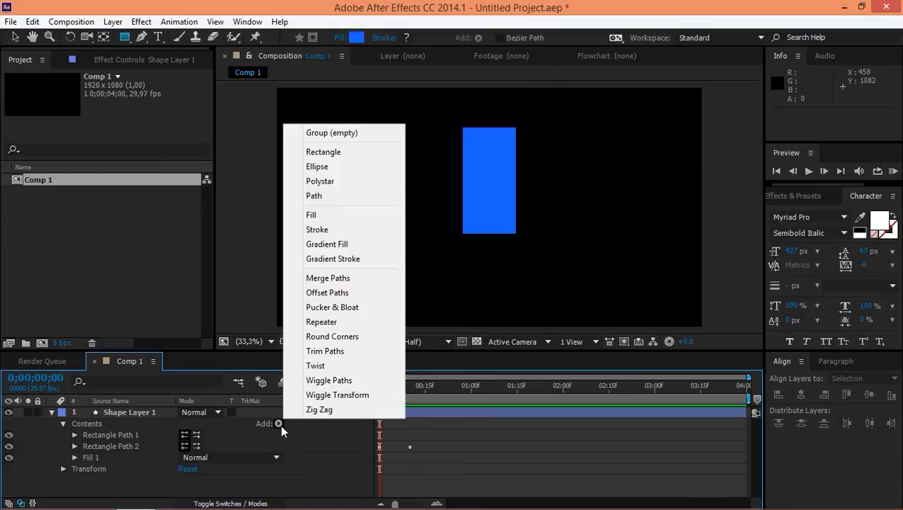
left_click(329, 277)
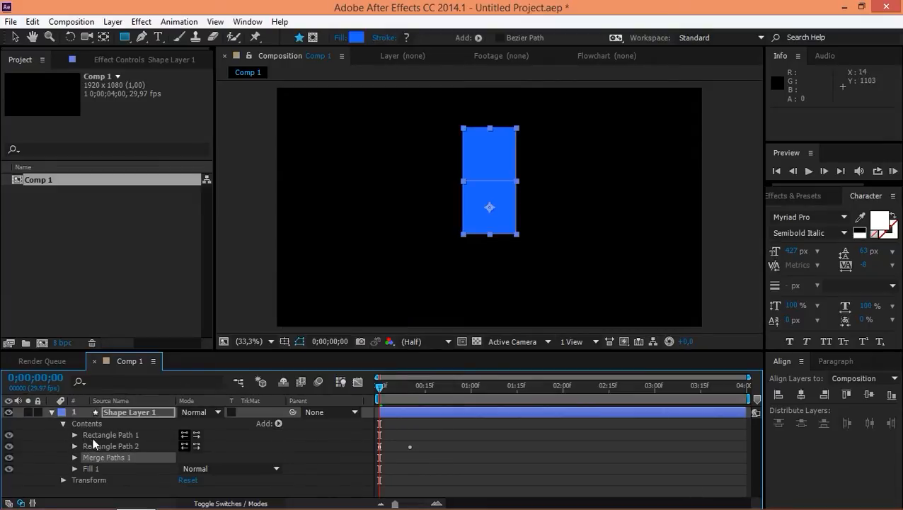
left_click(73, 456)
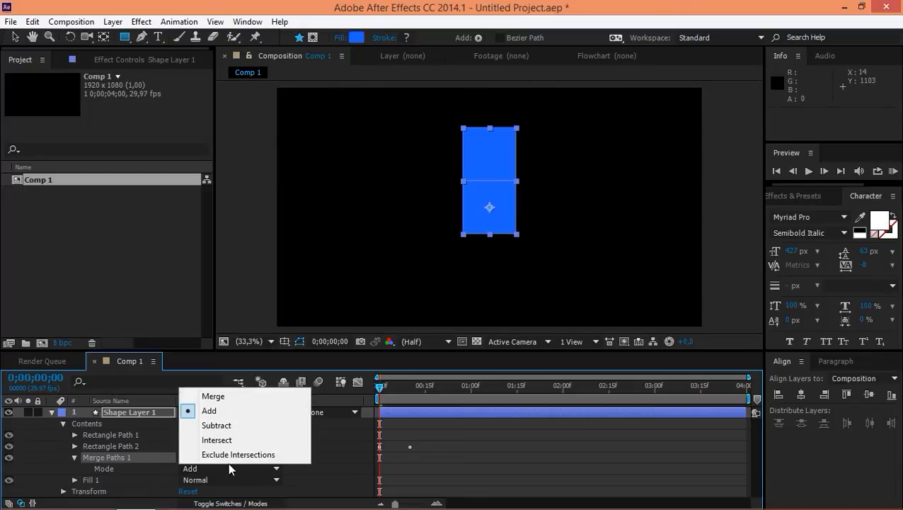
left_click(217, 439)
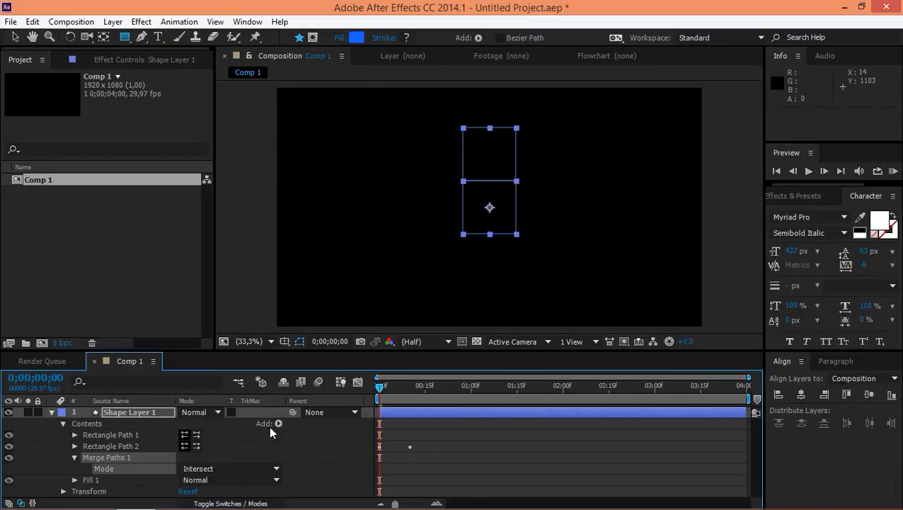
mouse_move(380, 393)
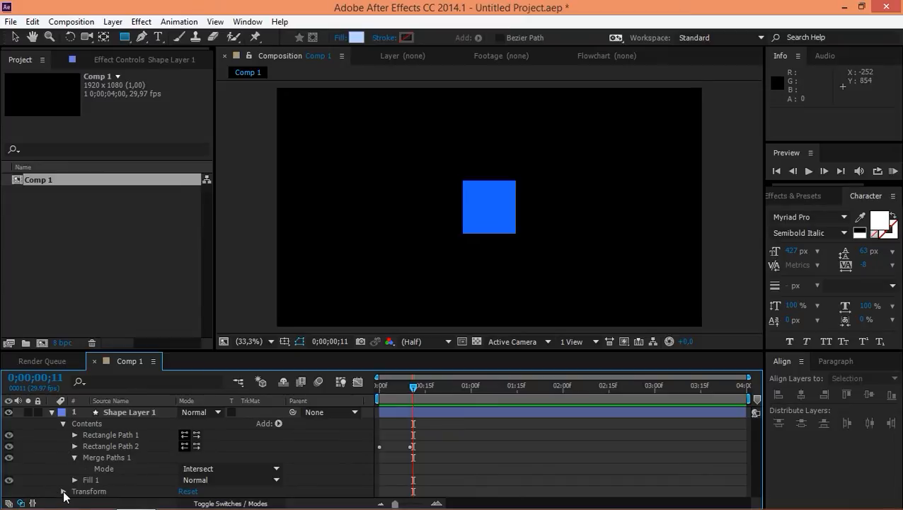
Keyframe Shape Layer 1's Transform Position to 12 so the square sits at the top-left corner.
left_click(62, 490)
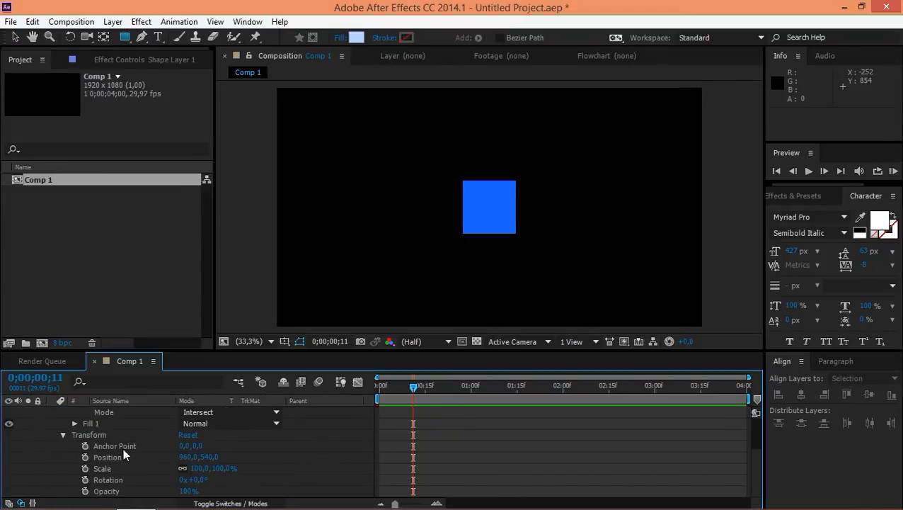
mouse_move(156, 465)
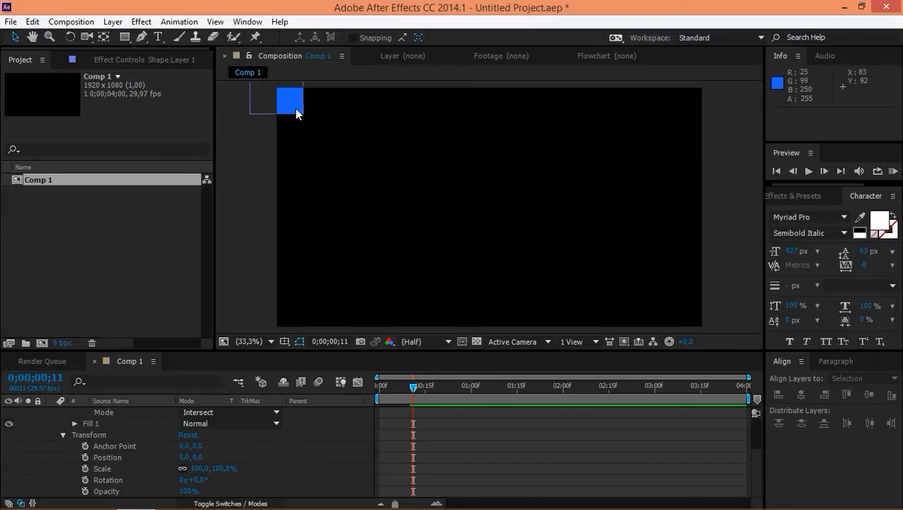
mouse_move(247, 324)
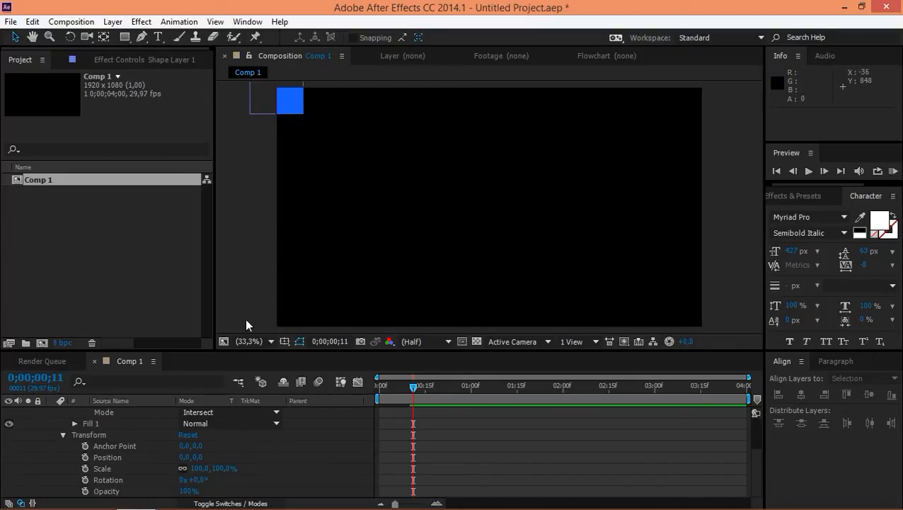
double_click(190, 456)
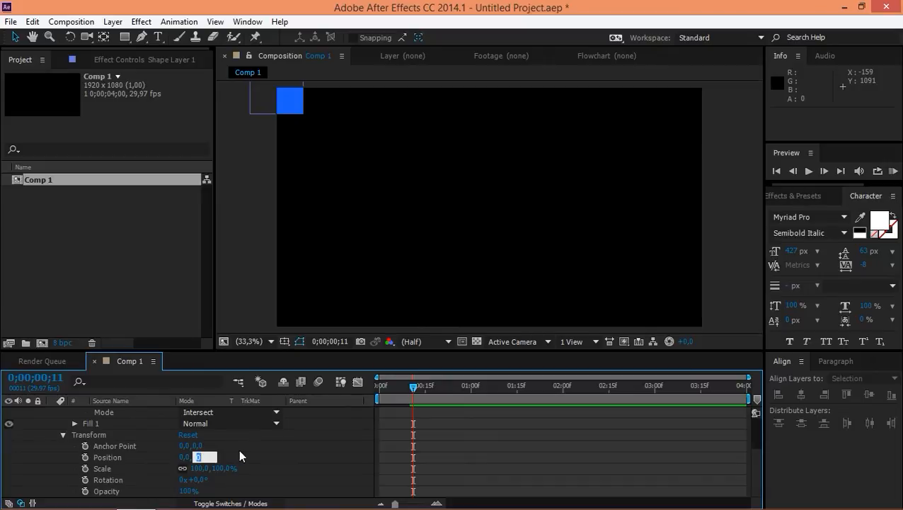
type("12")
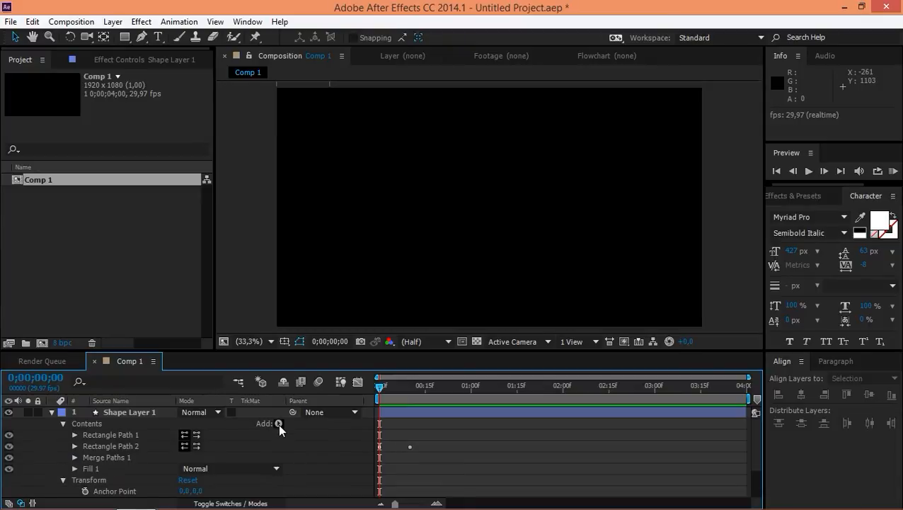
Add Repeater 1, set its Position offset and Rotation 180 to form staggered rows of blue dashes.
left_click(279, 424)
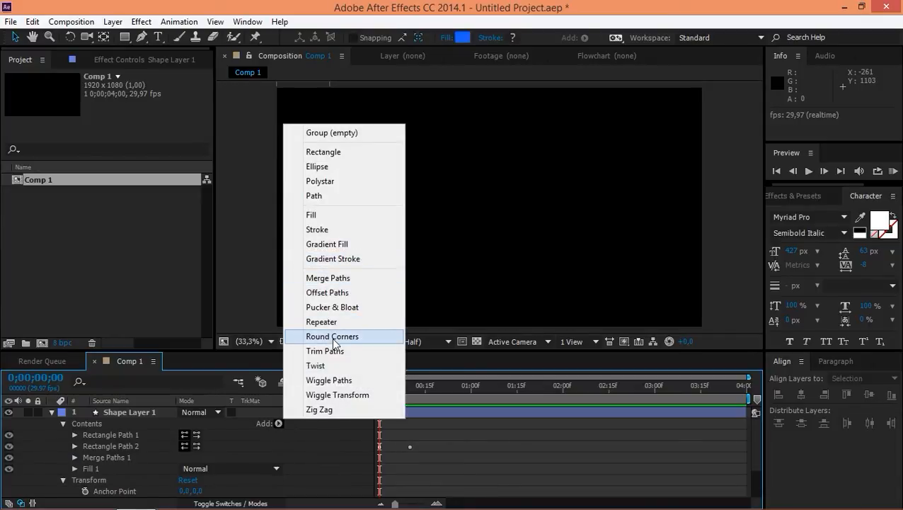
left_click(322, 321)
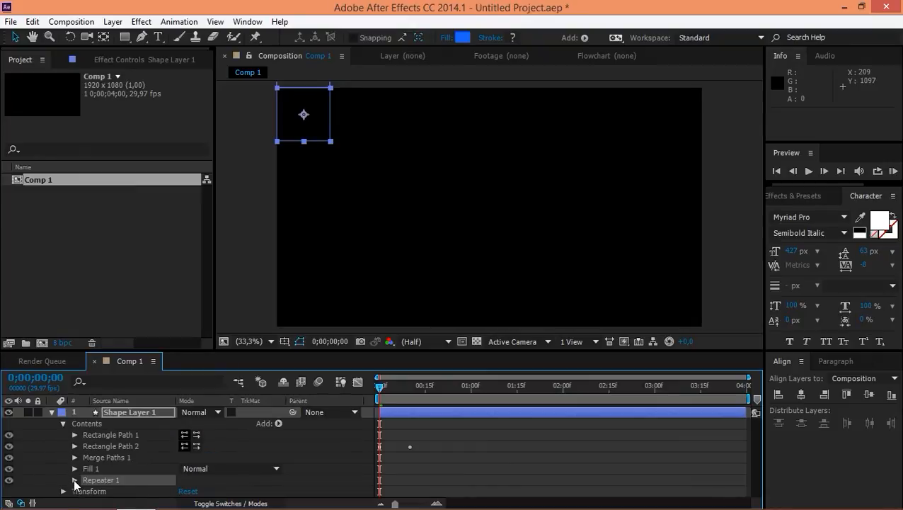
left_click(74, 479)
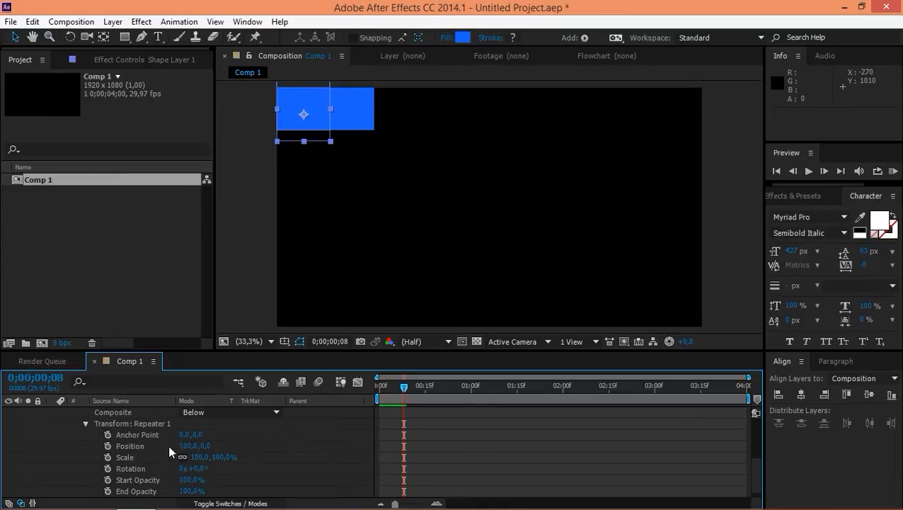
double_click(191, 445)
type("240")
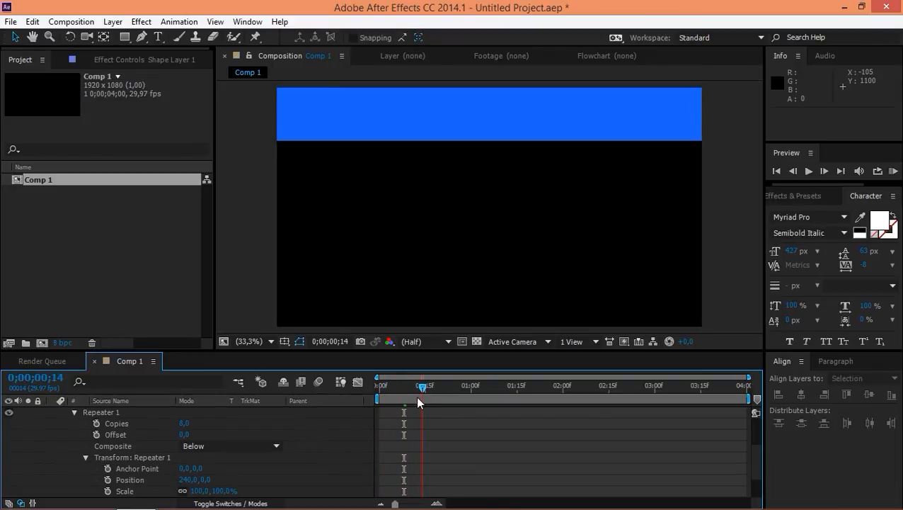
left_click_drag(422, 391, 405, 391)
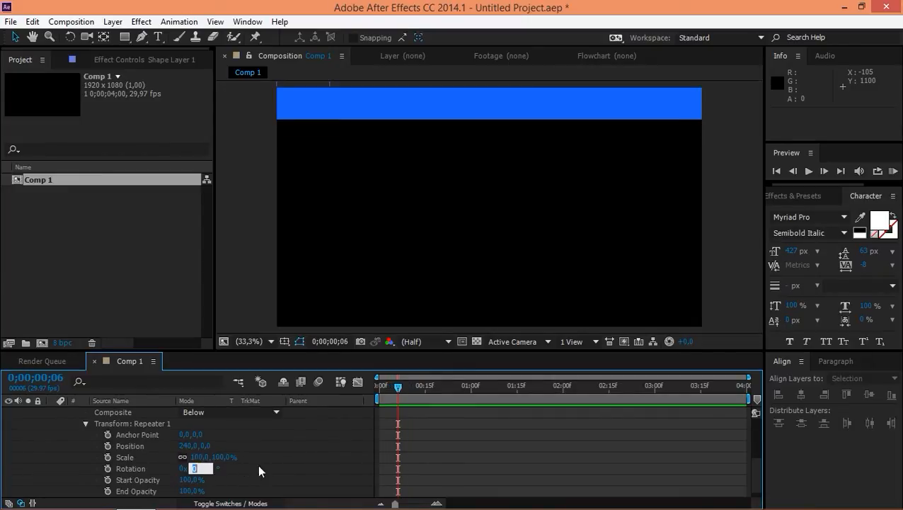
type("180")
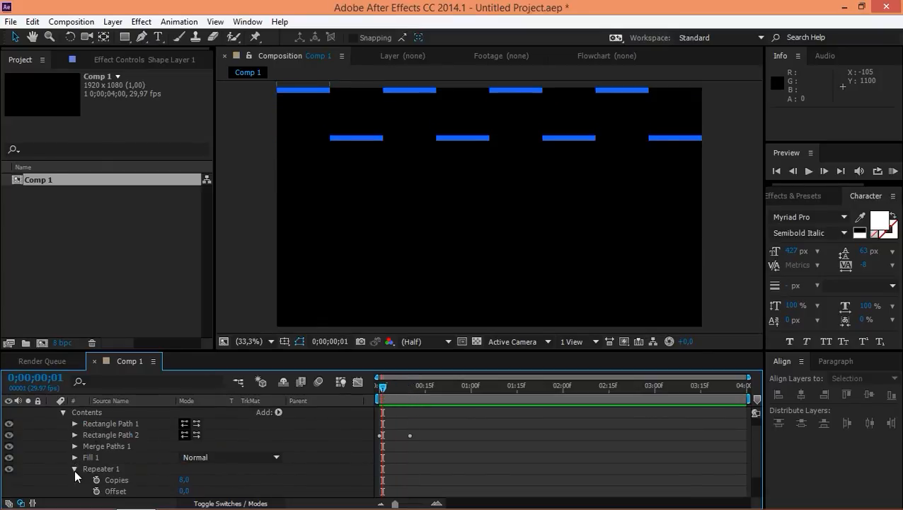
Add Repeater 2 with horizontal Position offset 0 so the rows repeat down the frame.
left_click(279, 412)
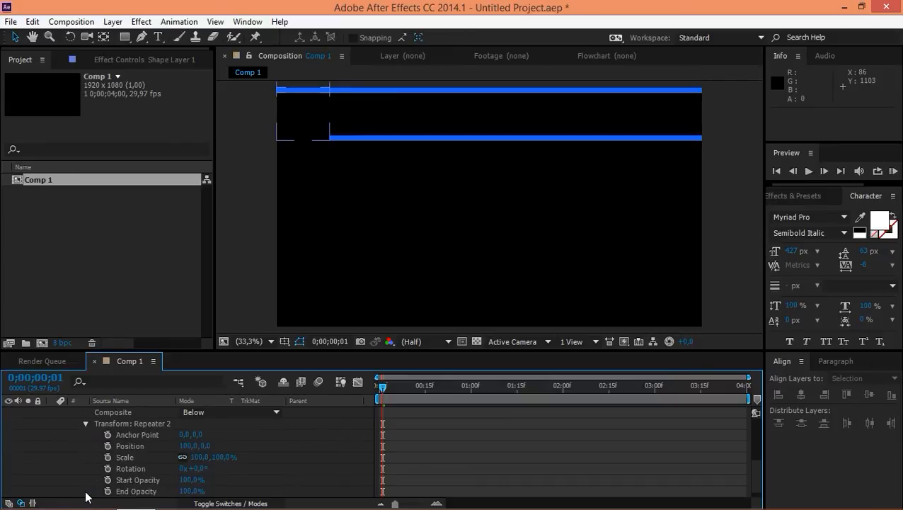
double_click(190, 444)
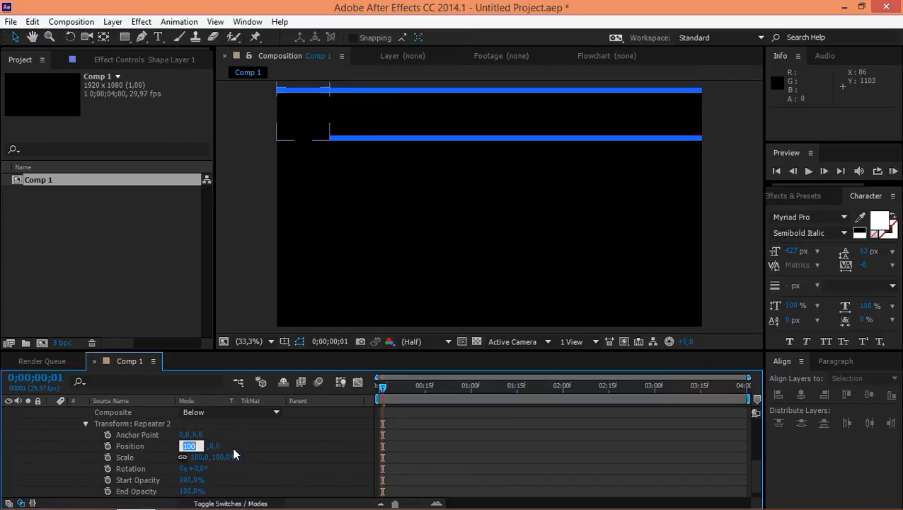
type("0")
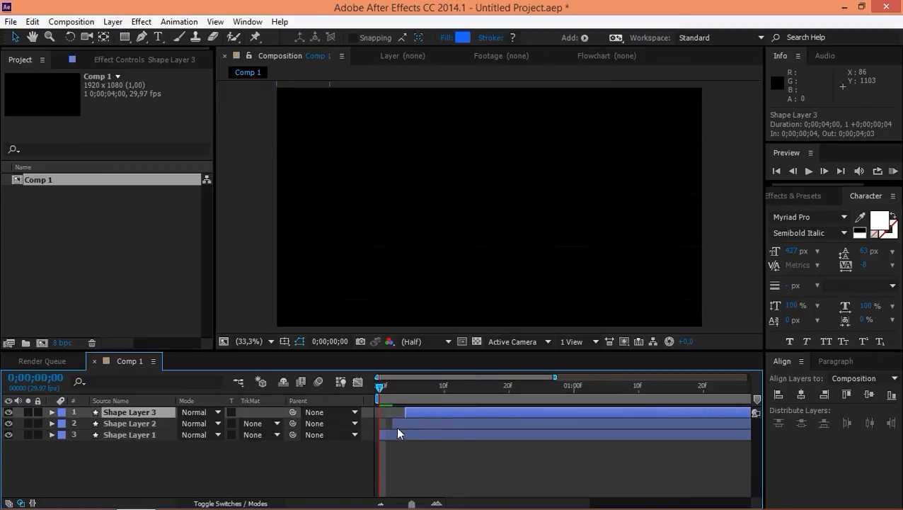
Set a light blue fill on Shape Layer 3 and a darker blue fill on Shape Layer 2.
left_click(130, 423)
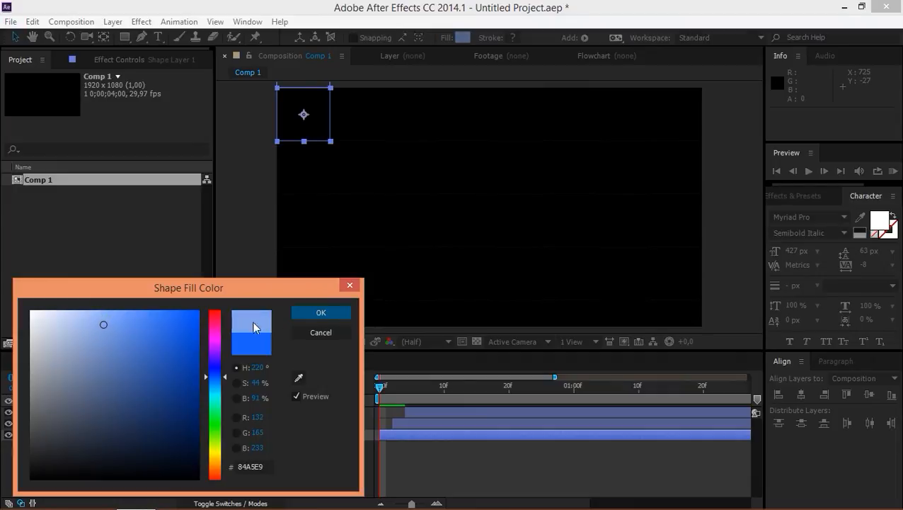
left_click(320, 313)
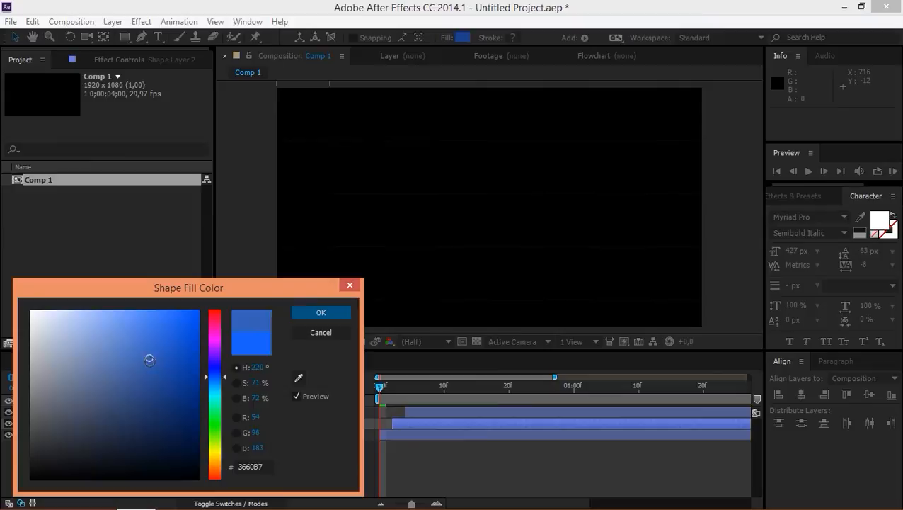
left_click(320, 313)
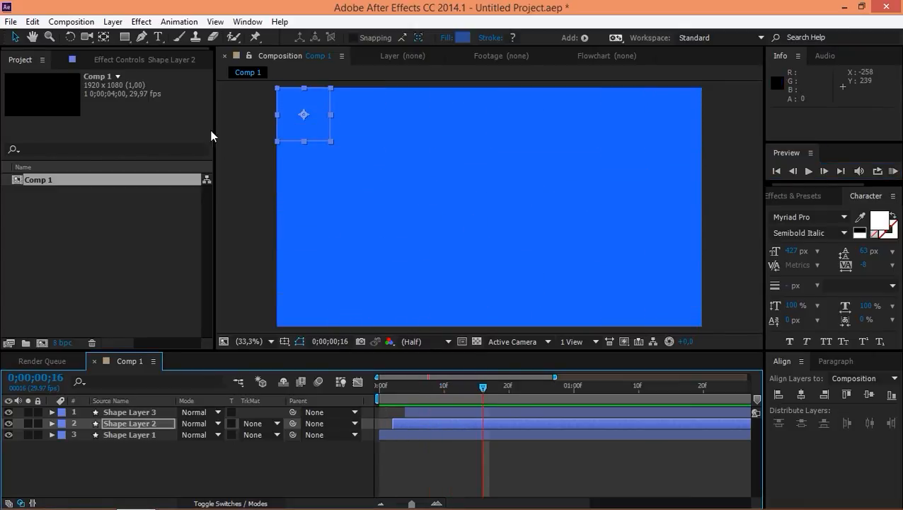
Add a white italic TEXT layer and align it to the horizontal and vertical centre.
left_click(158, 37)
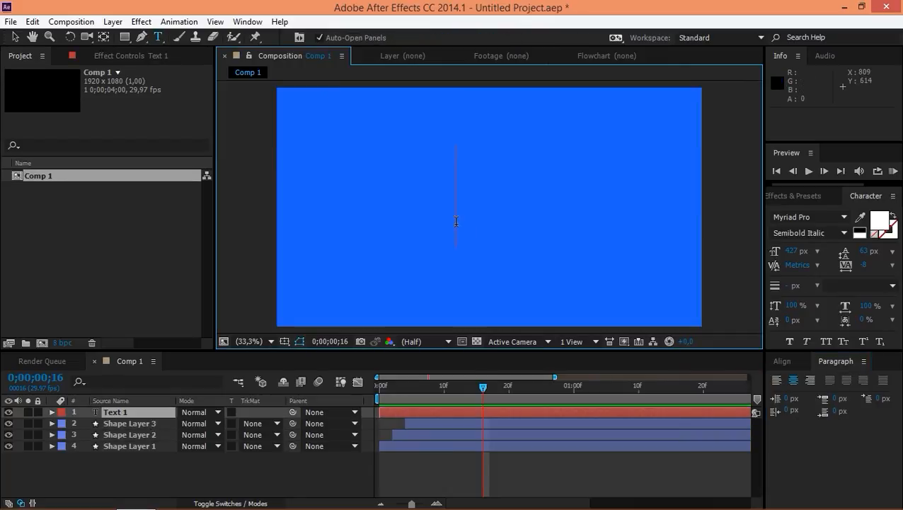
type("TEXT")
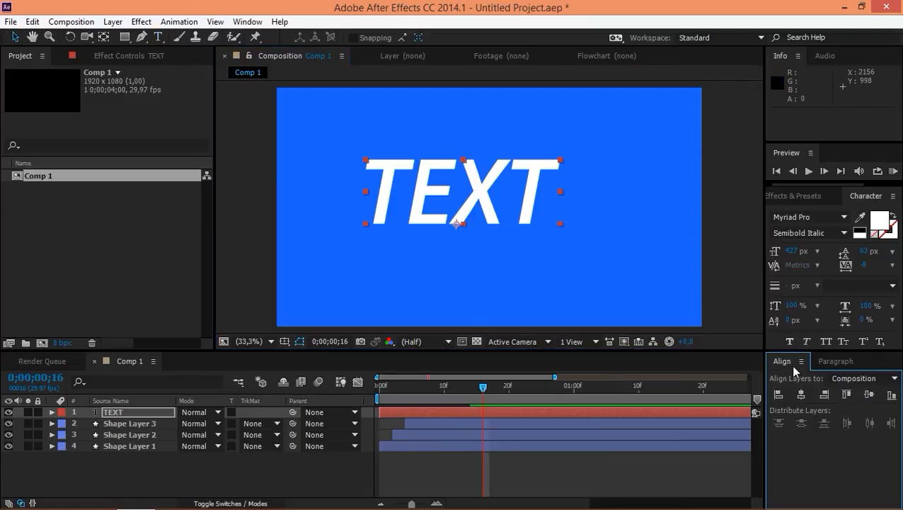
left_click(870, 394)
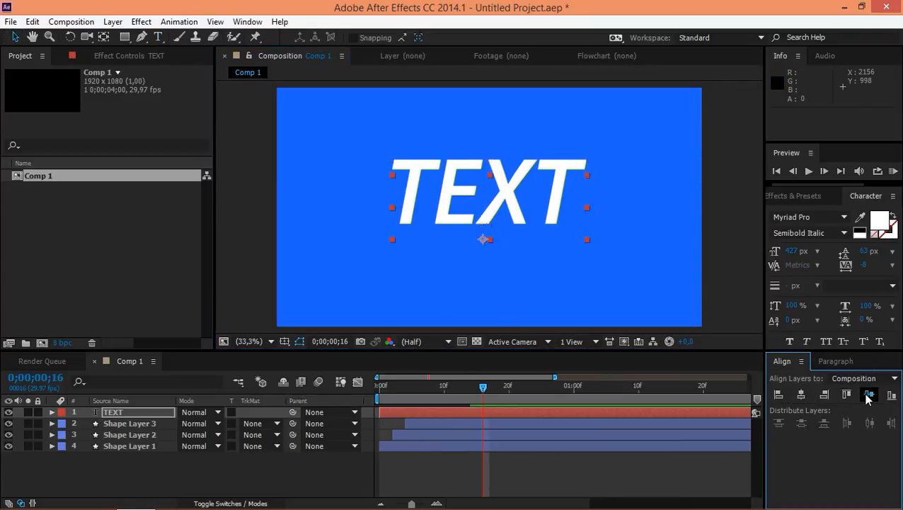
left_click(869, 395)
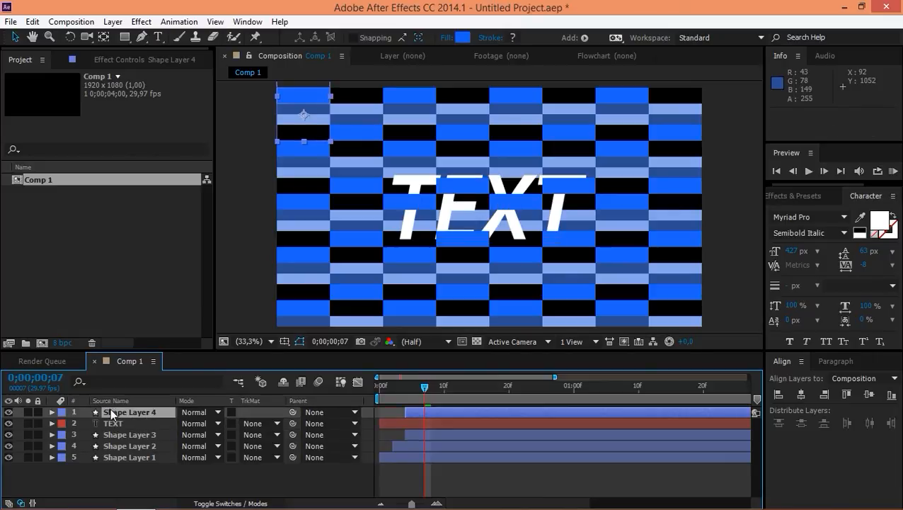
Set TEXT's track matte to Alpha Matte "Shape Layer 4" so the word shows only through it.
left_click(113, 422)
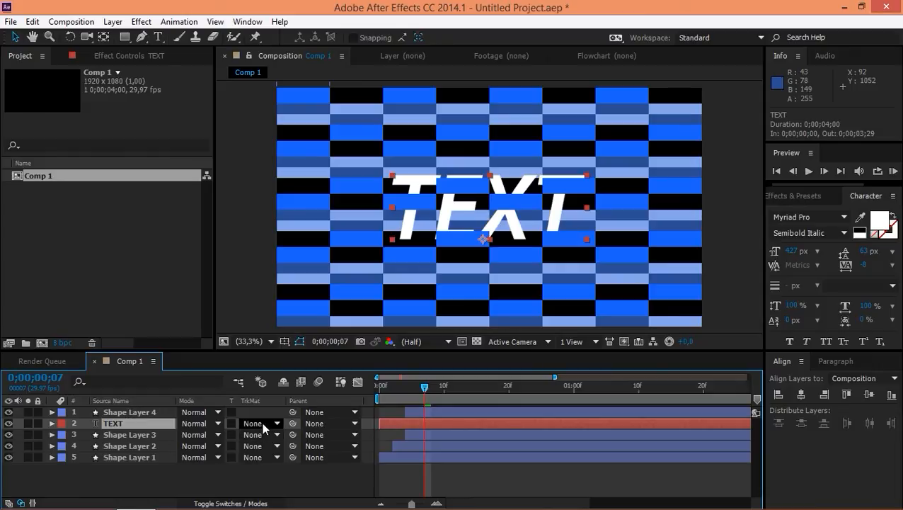
left_click(260, 422)
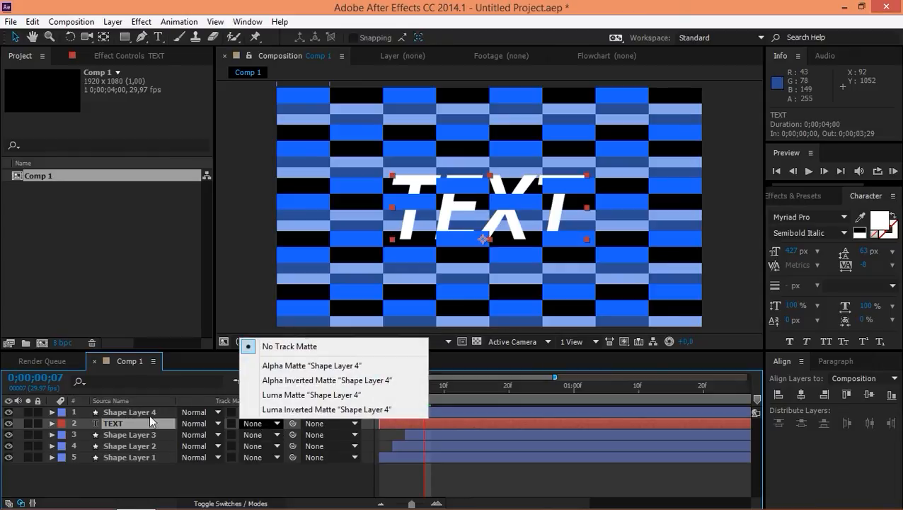
left_click(311, 365)
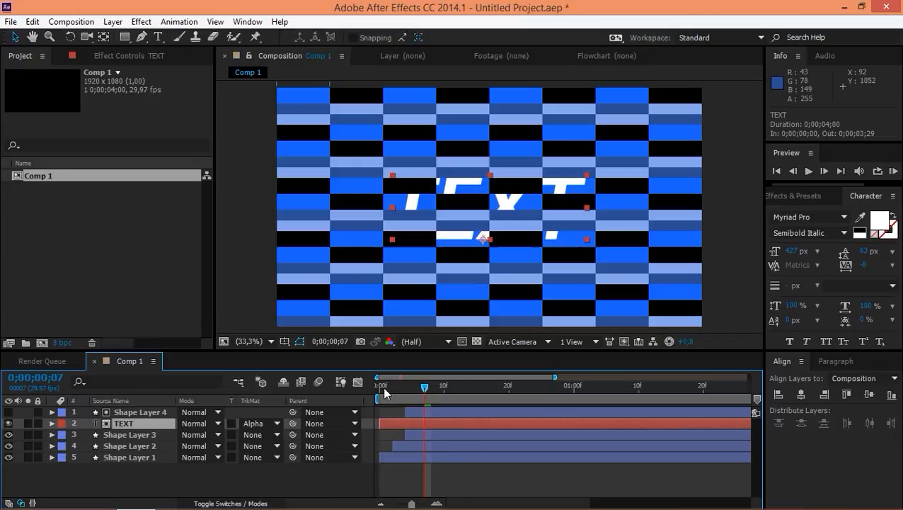